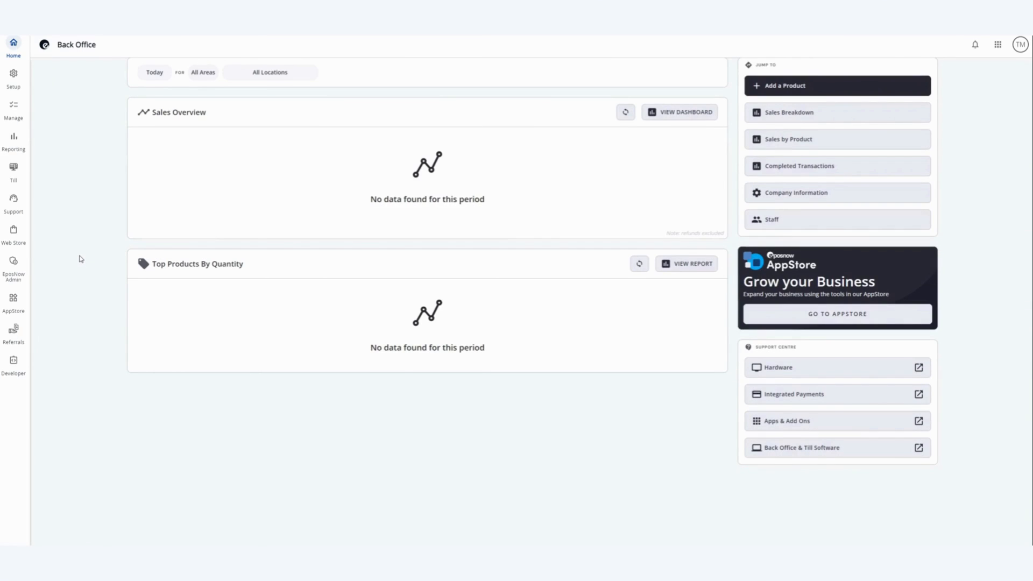
mouse_move(80, 232)
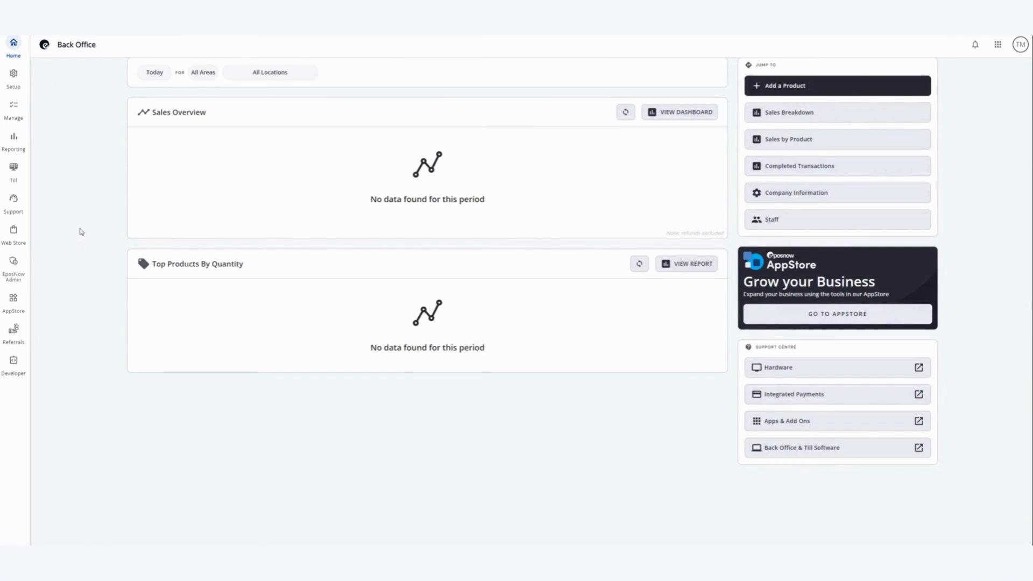
mouse_move(42, 154)
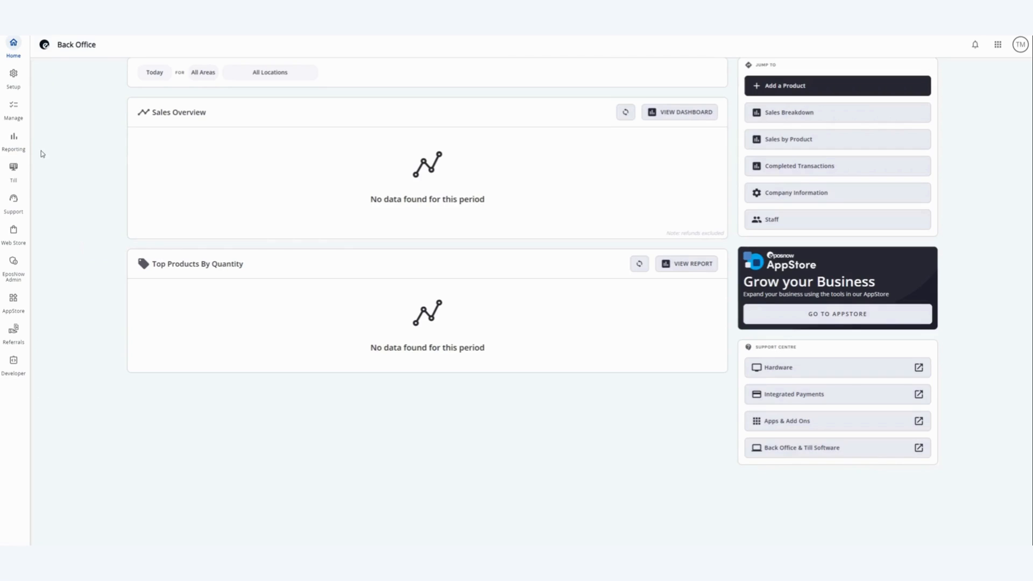
Step: Go to Setup and expand the Marketing section to reveal Business Profile and Reviews
left_click(13, 109)
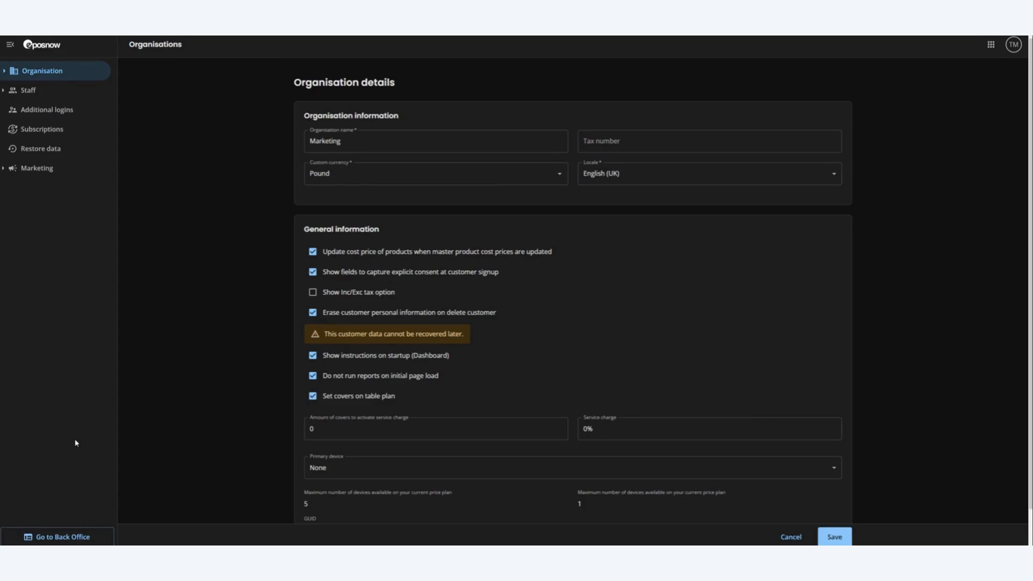
mouse_move(37, 168)
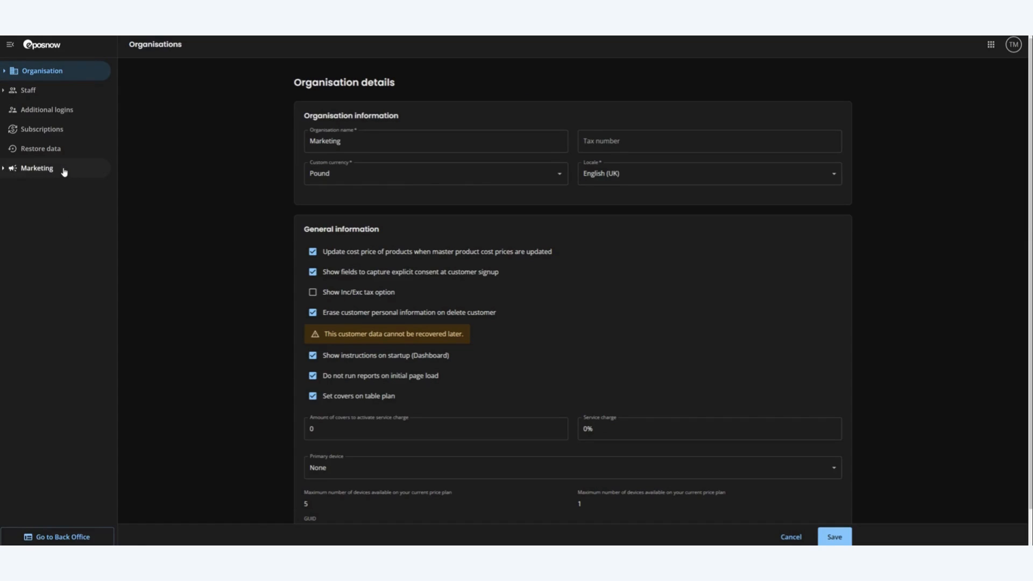
left_click(37, 170)
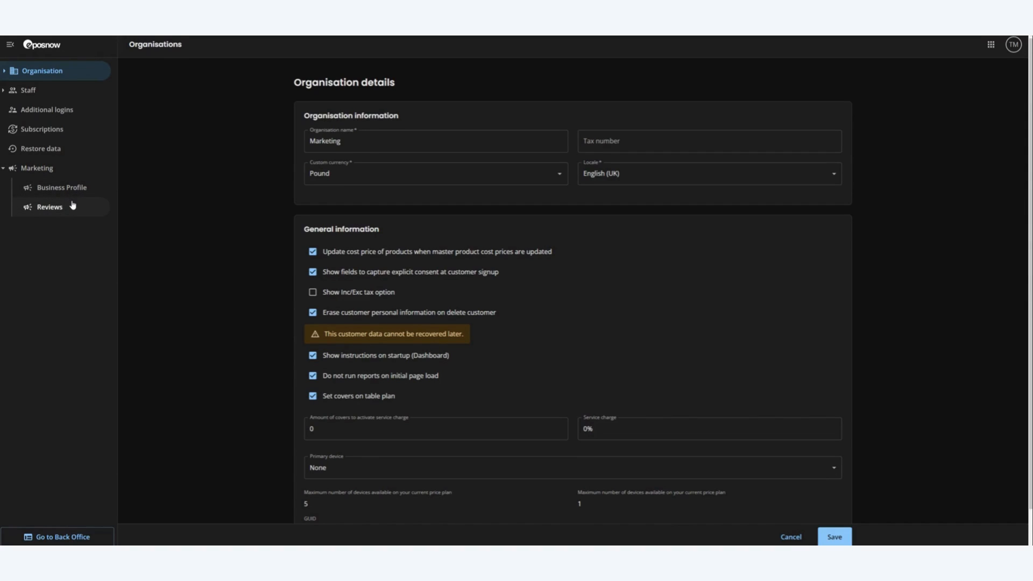
Step: Show the Reviews list with ratings, comments, locations and dates
left_click(49, 206)
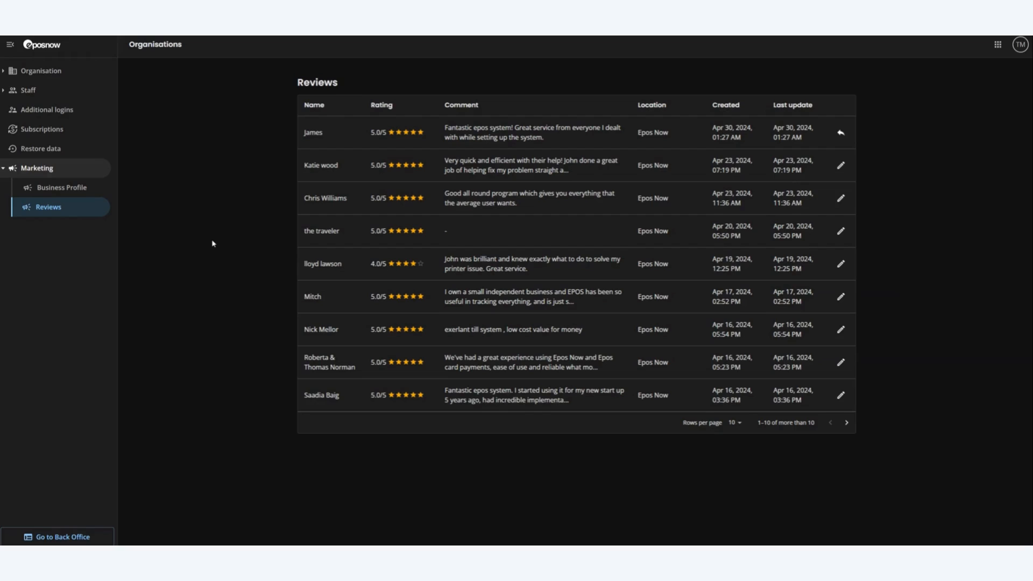
mouse_move(211, 237)
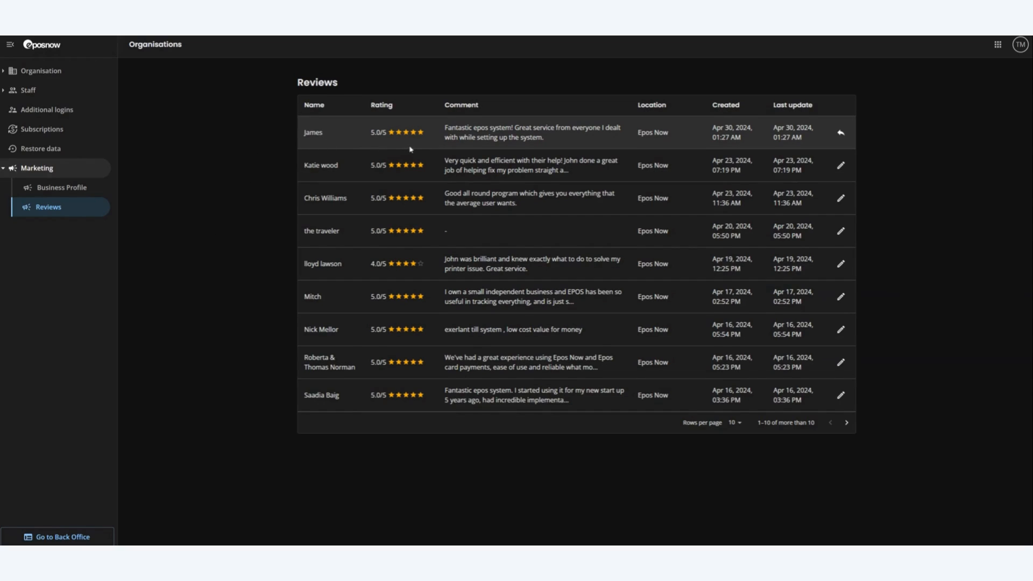
mouse_move(530, 149)
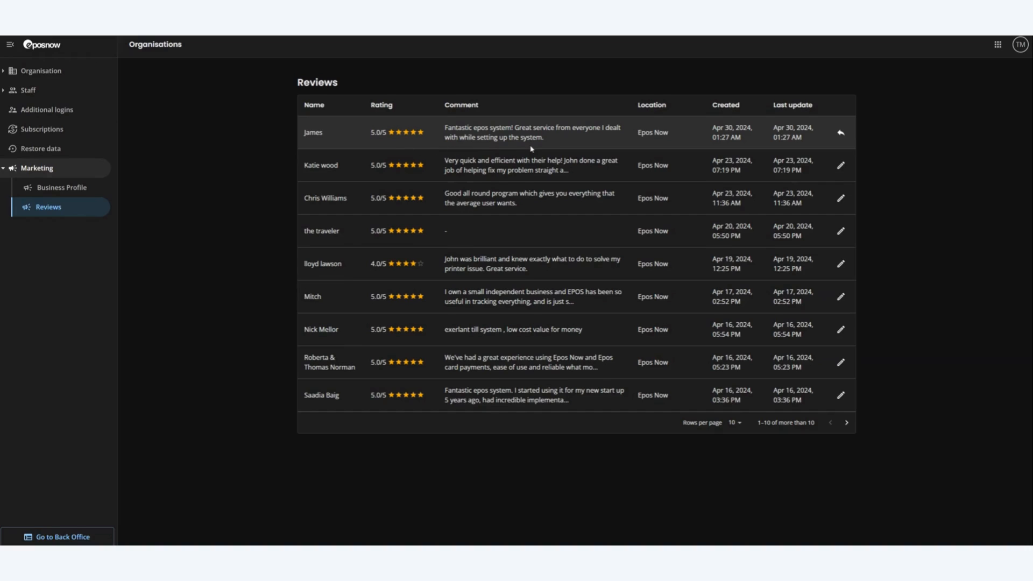
mouse_move(791, 141)
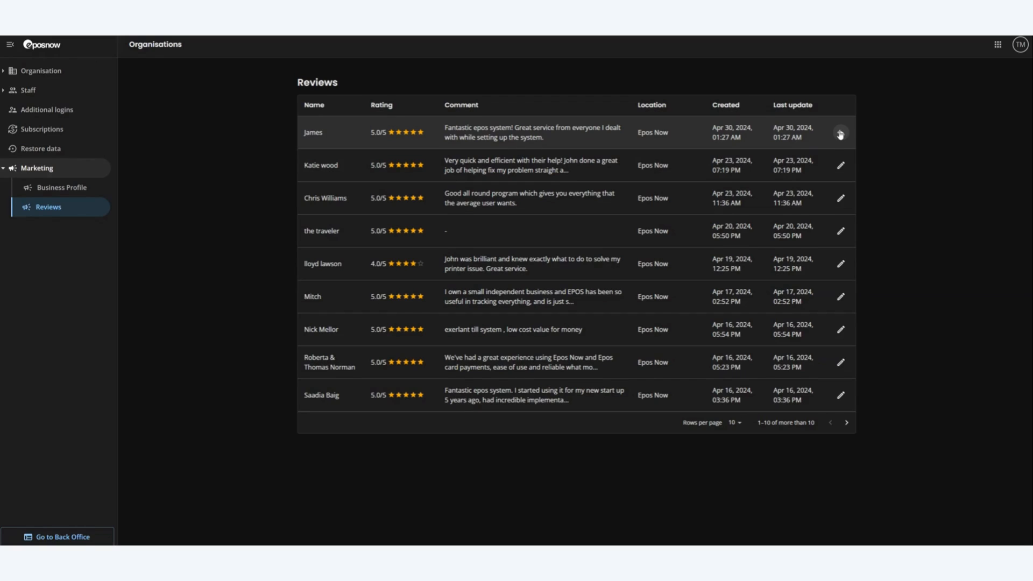
Step: Reply to James's newest review: 'Hi, James. Thank you so much for leaving us a stellar review!'
left_click(841, 134)
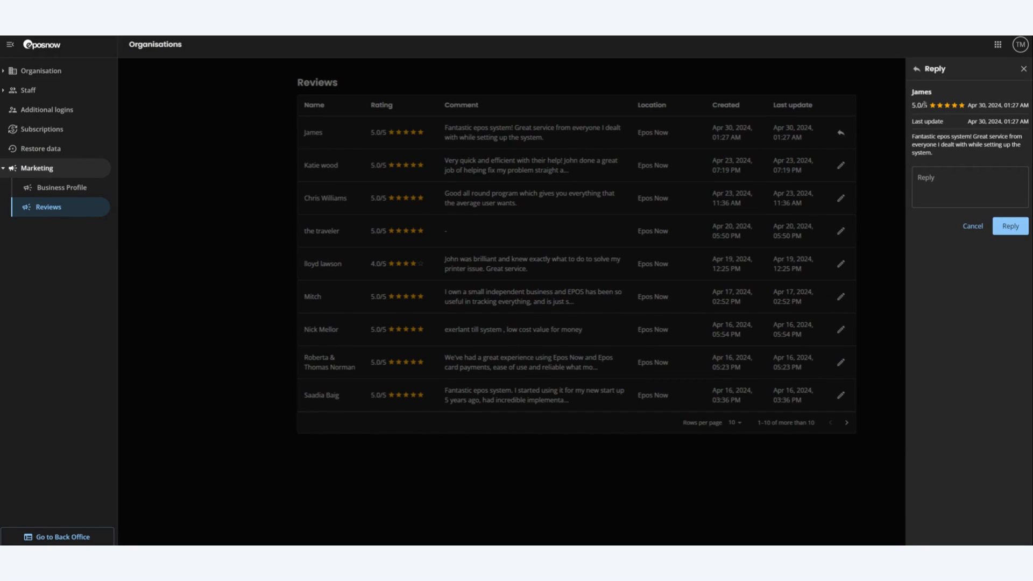
left_click(968, 188)
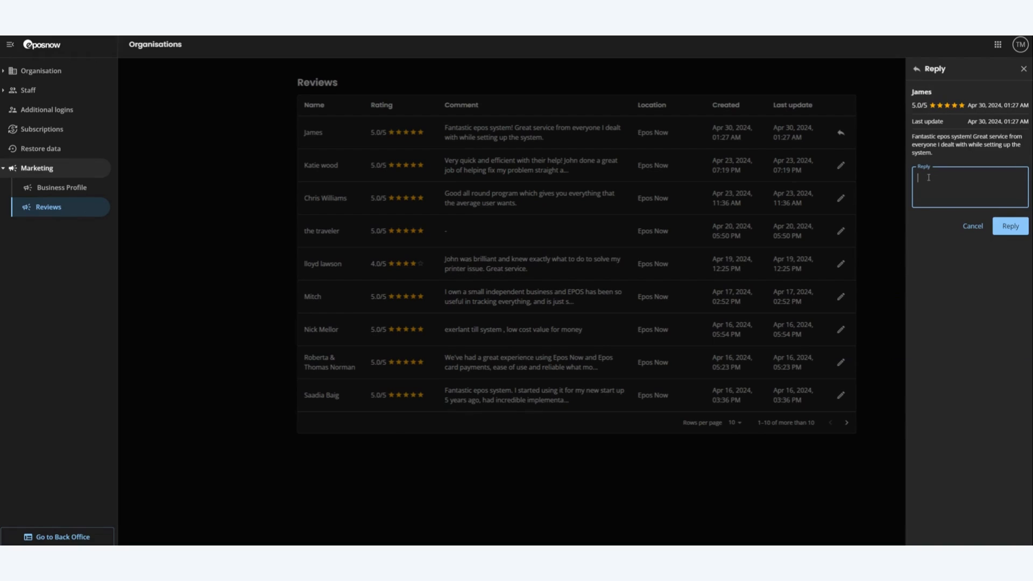
type("Hi, James. Thank you so much for leaving us a stellar review!")
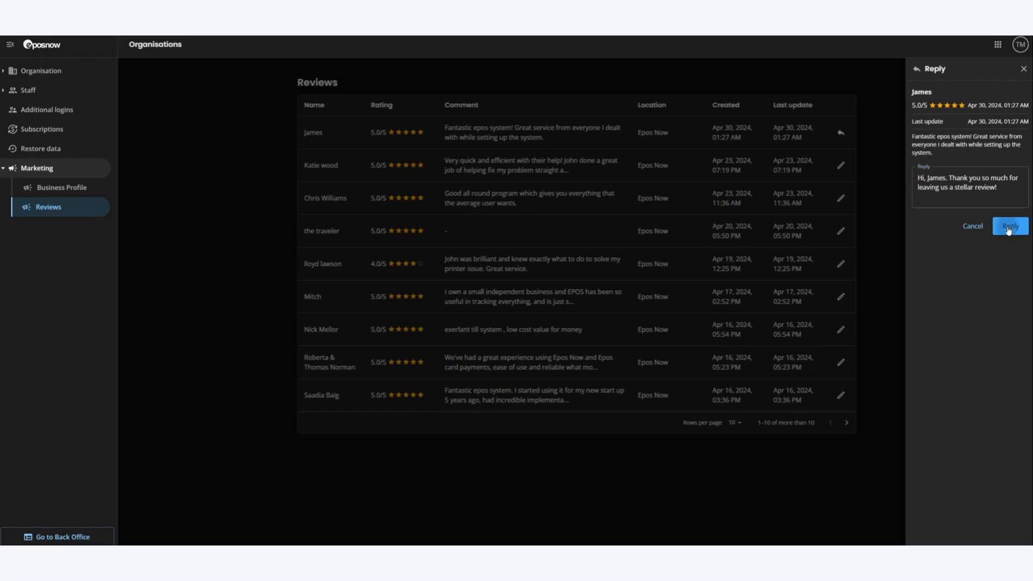
left_click(1010, 226)
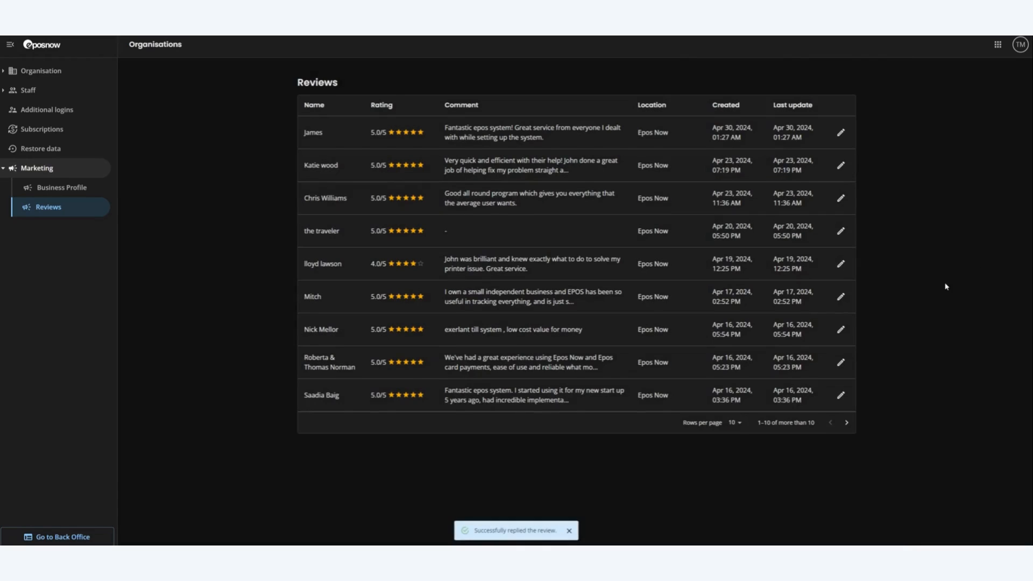
mouse_move(439, 442)
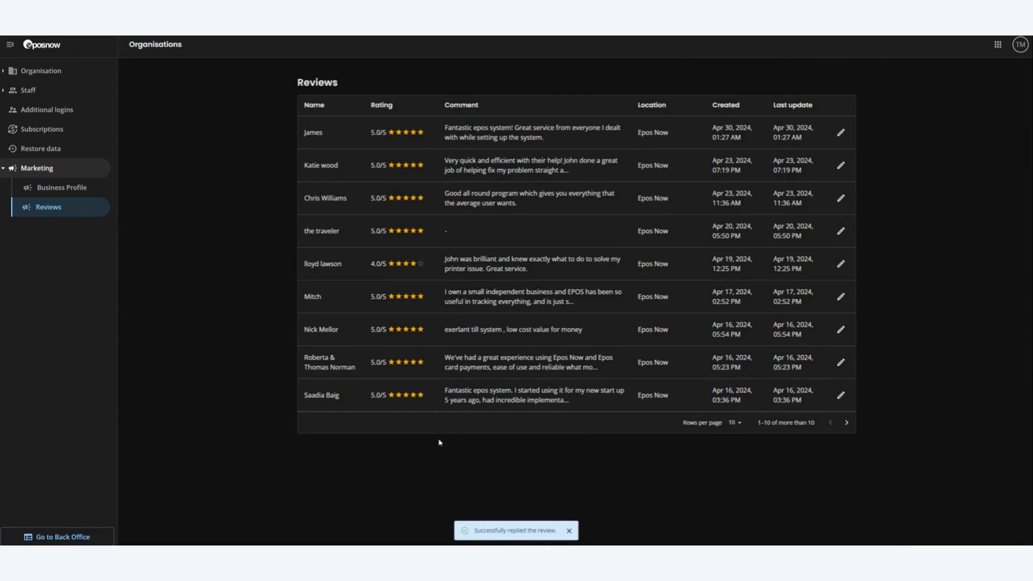
mouse_move(429, 447)
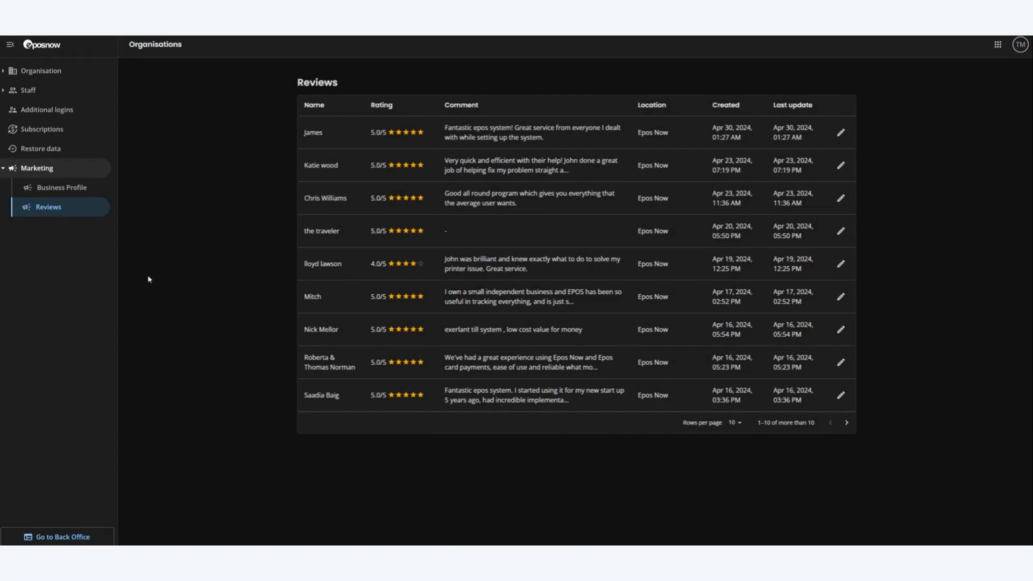
mouse_move(155, 277)
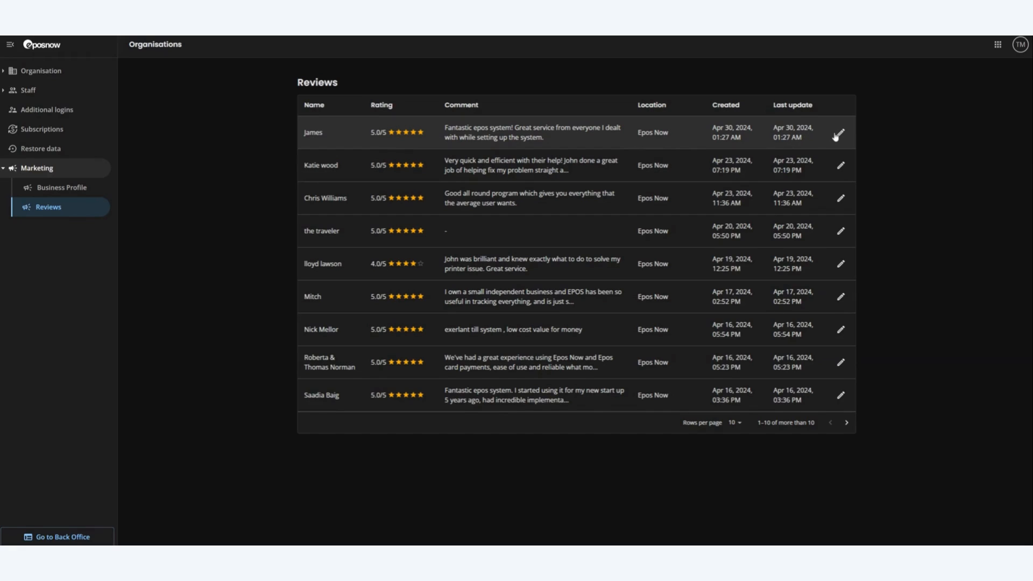
Step: Delete the posted reply to James's review from its Edit panel
left_click(839, 132)
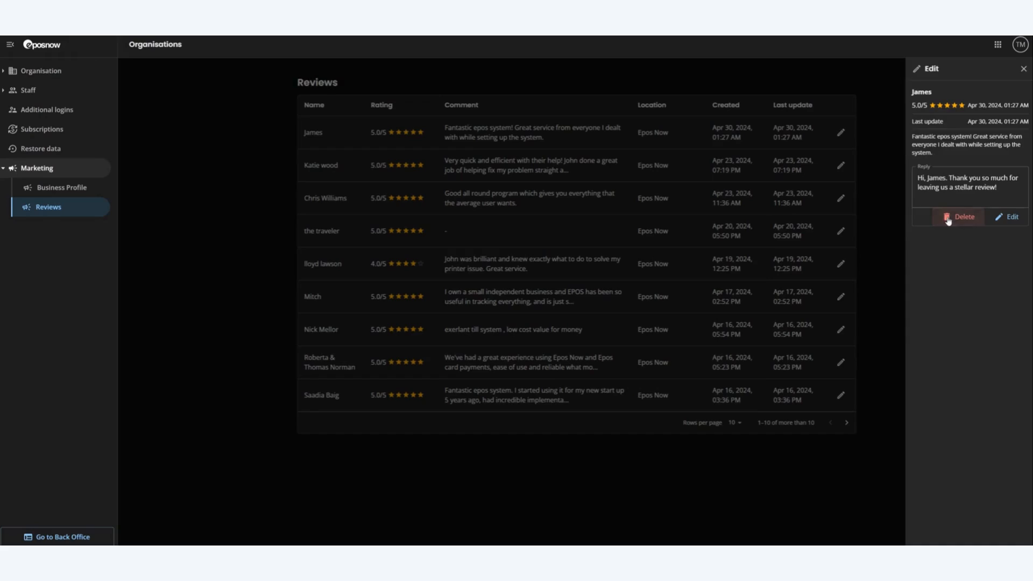
left_click(959, 217)
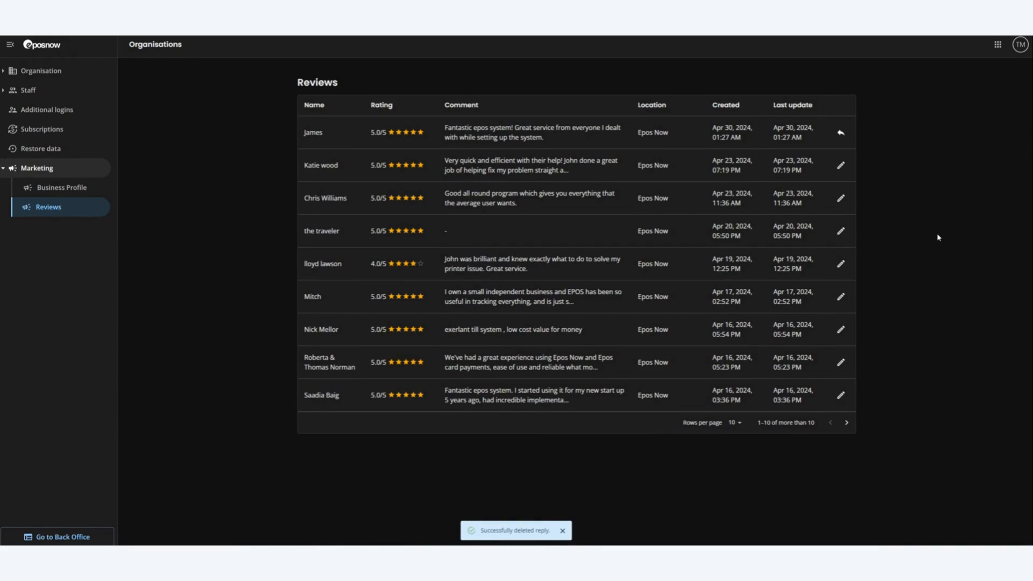
left_click(561, 530)
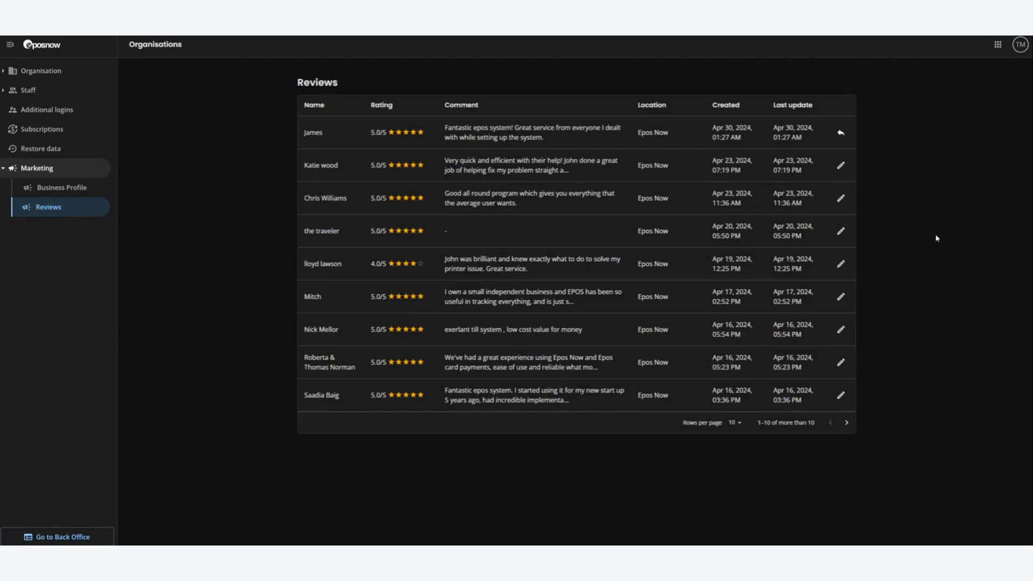